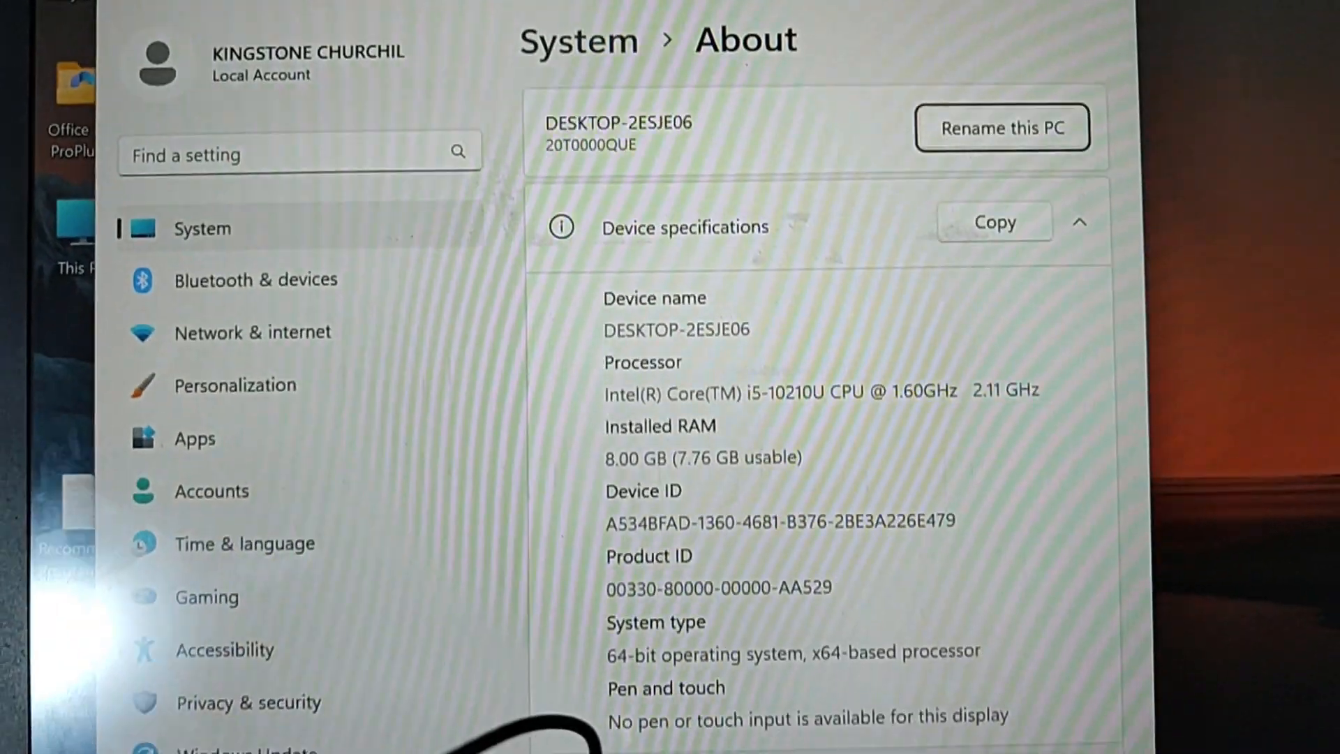
scroll("down", 3)
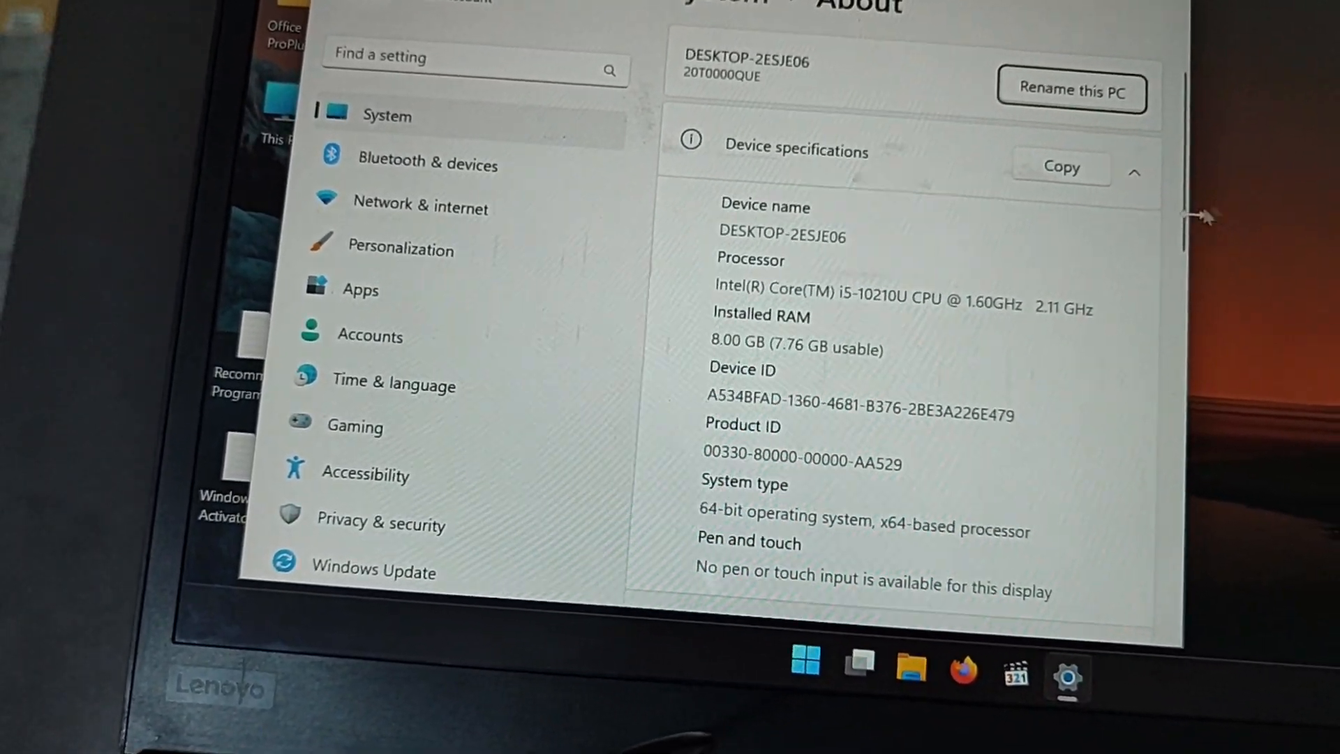
scroll("down", 3)
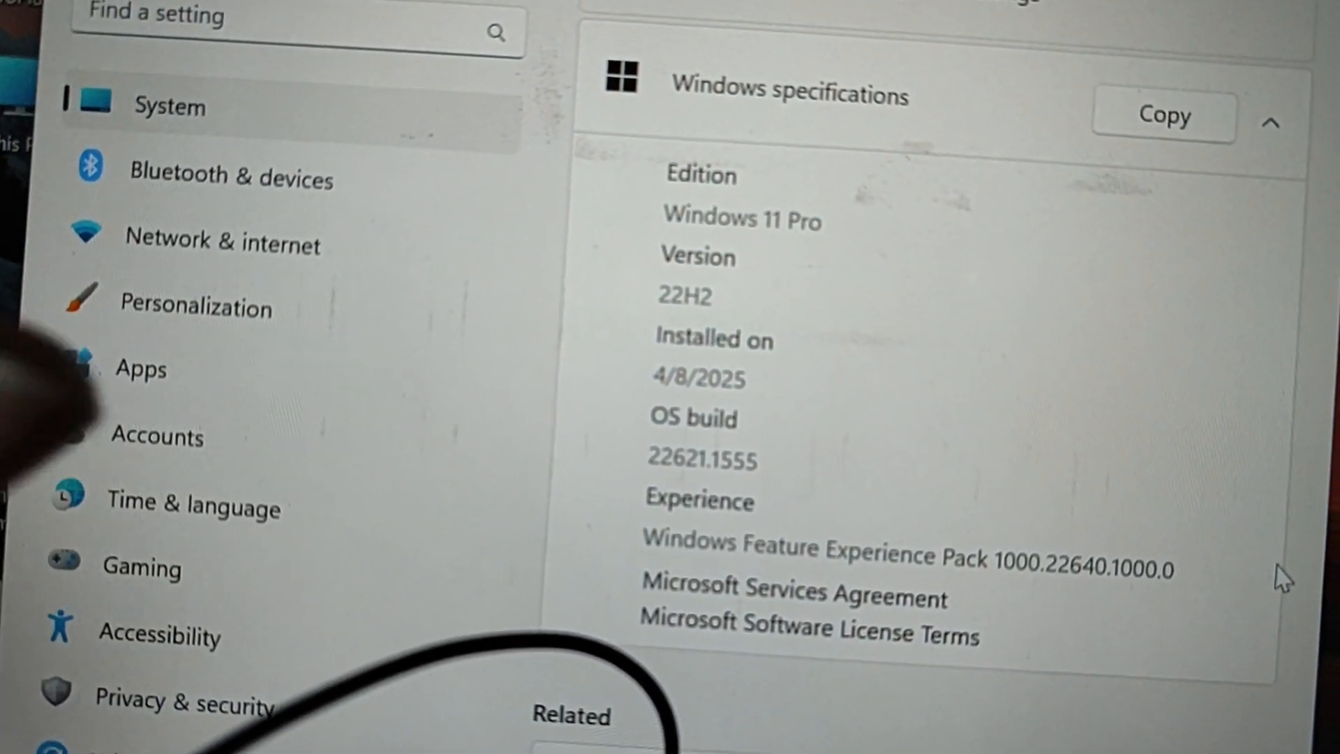
scroll("down", 3)
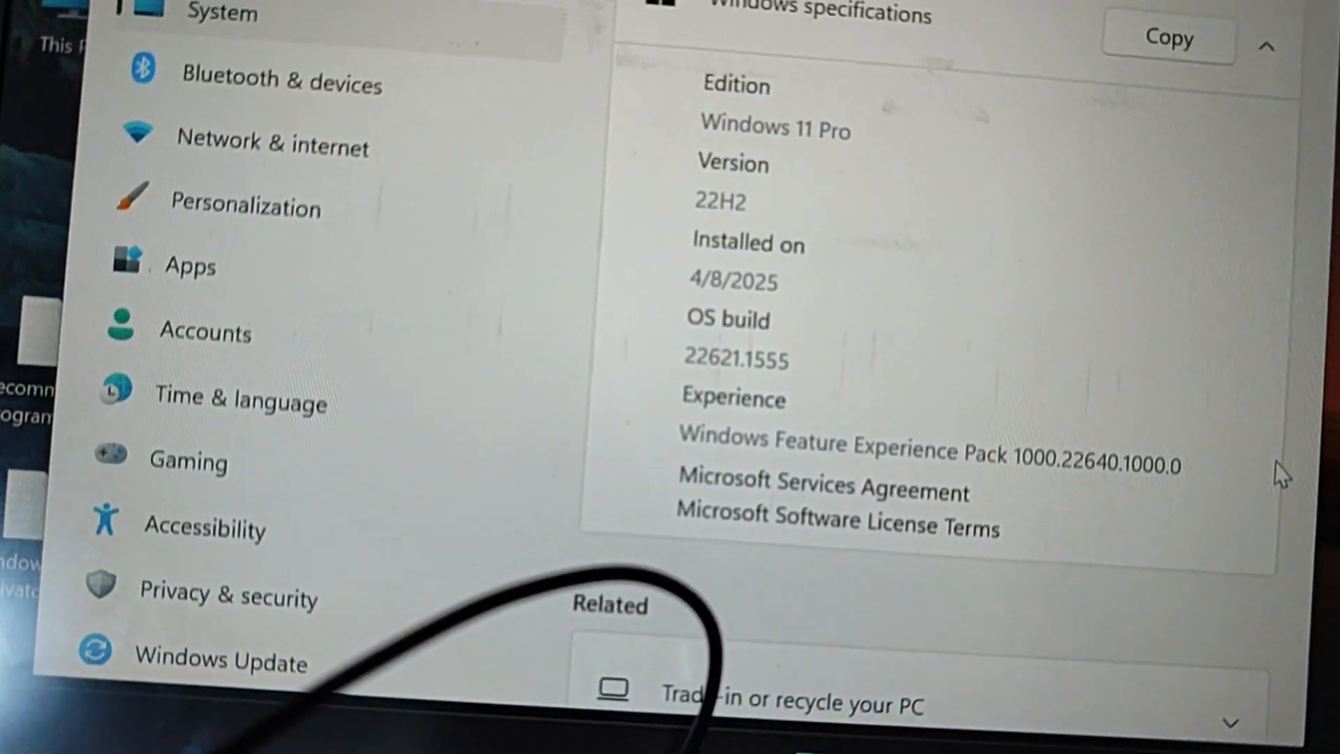